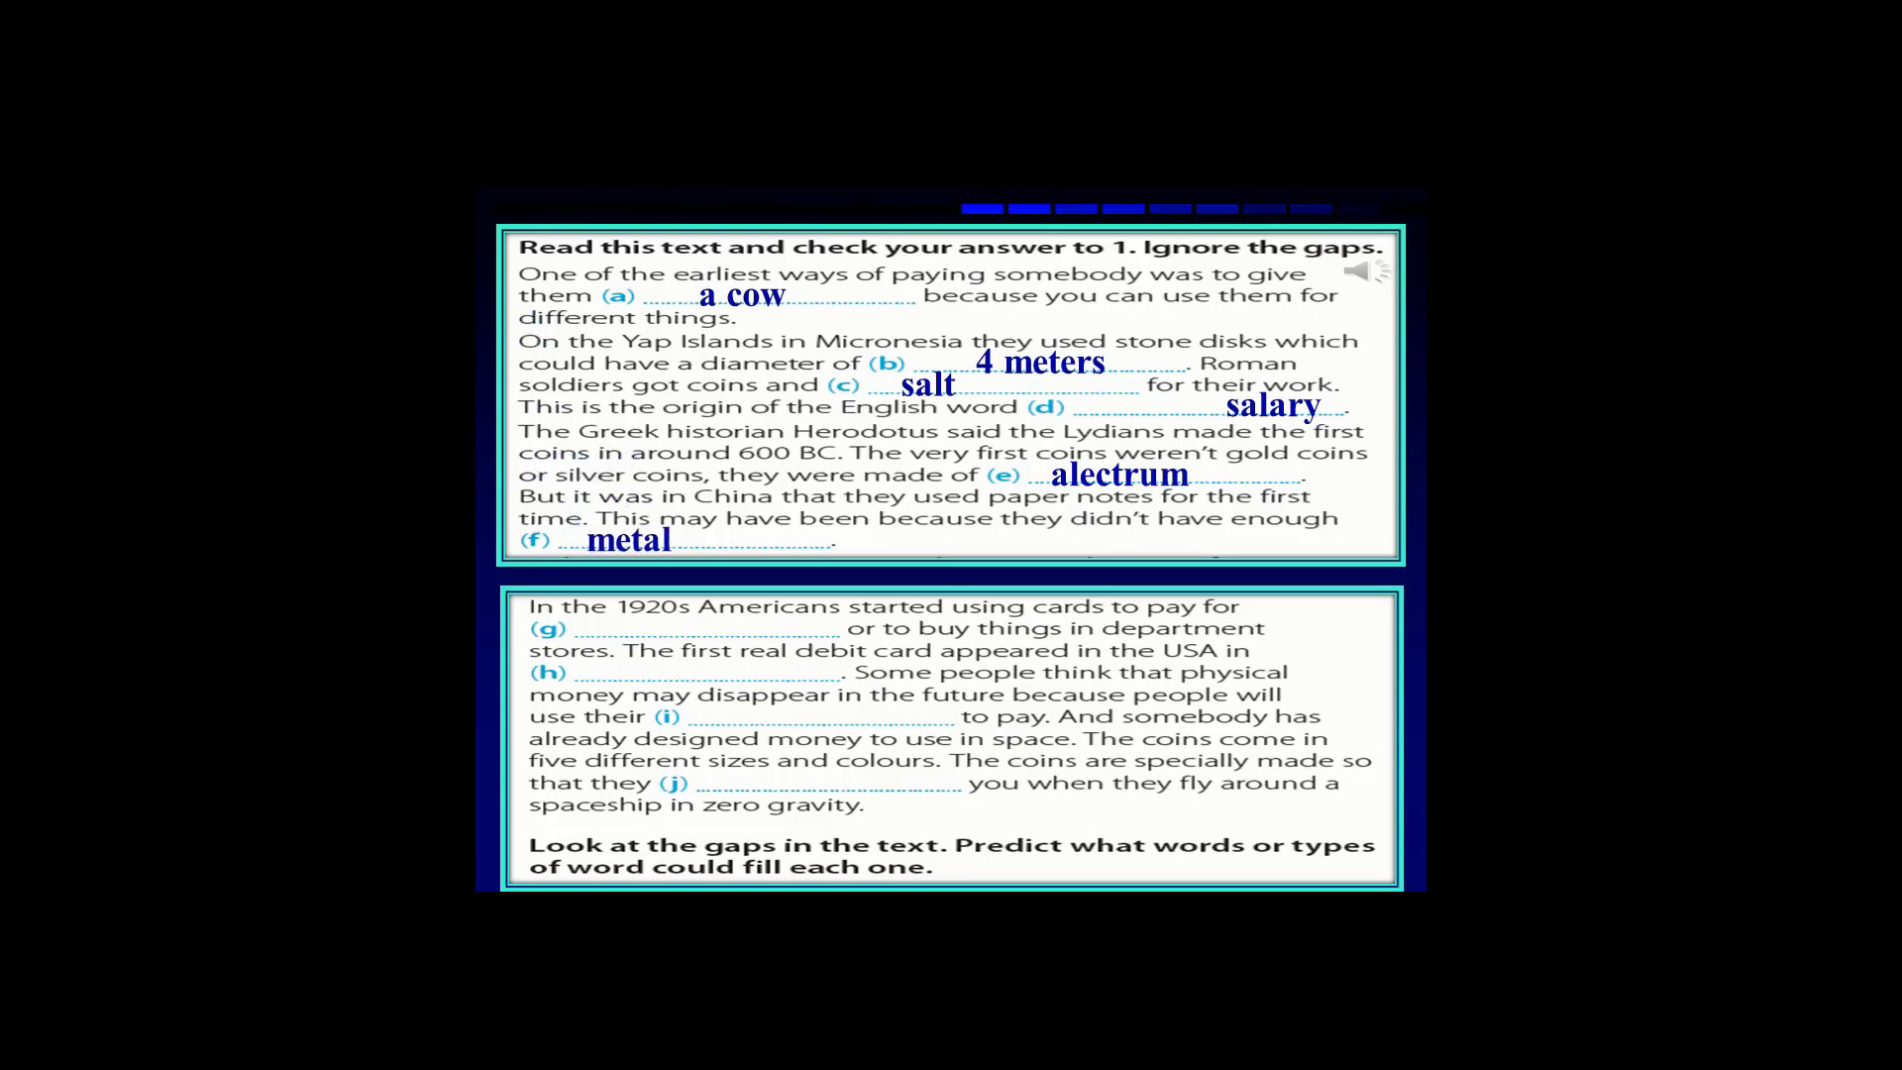
- Advance the slide show animation to reveal 'petrol' in blue handwriting in gap (g)
{"action": "left_click", "coordinate": [656, 628]}
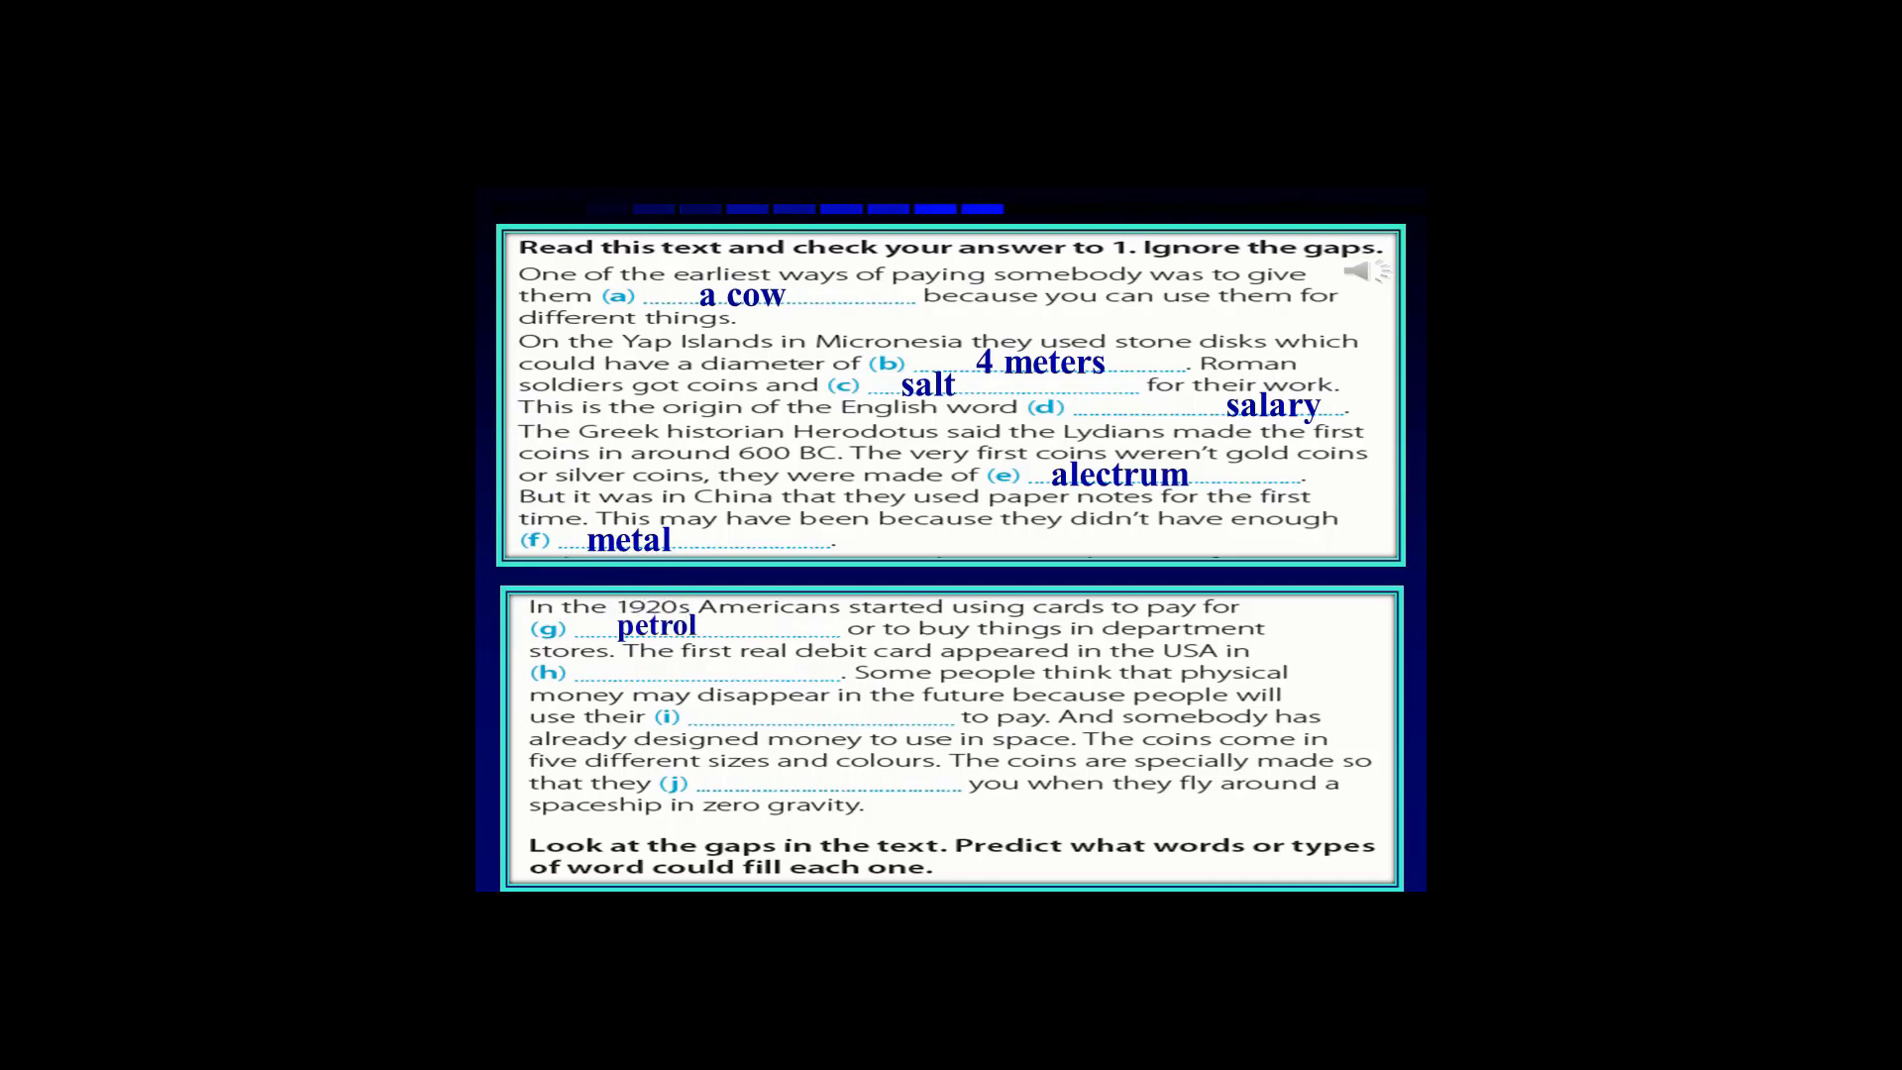